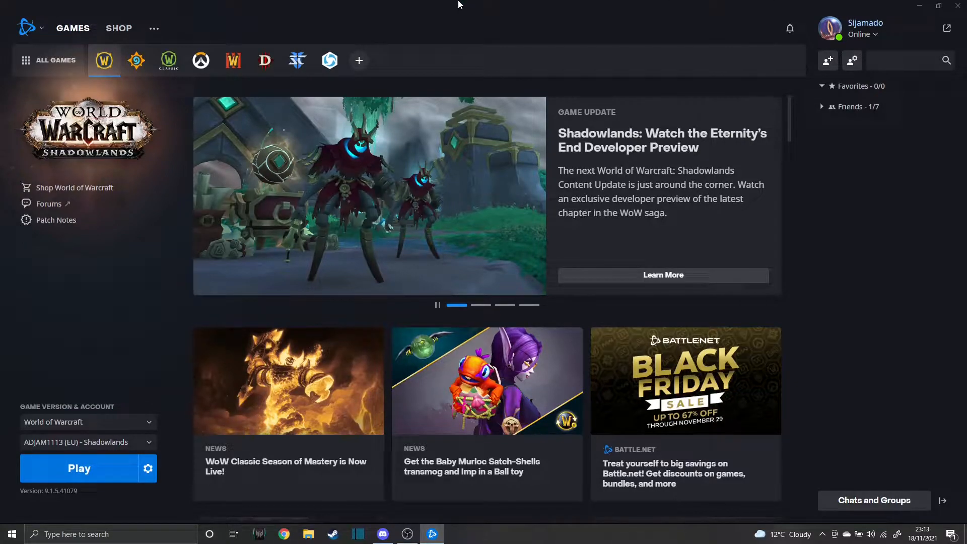
mouse_move(671, 67)
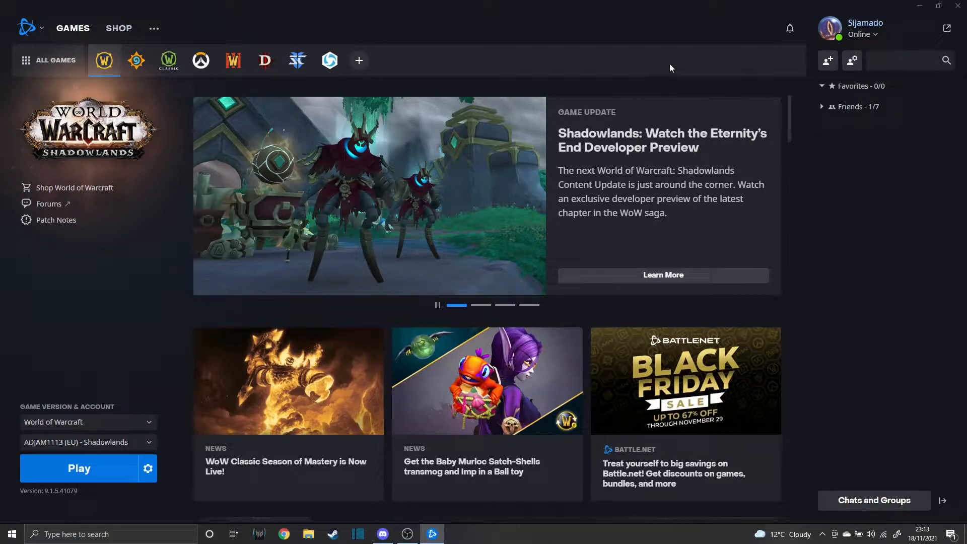
mouse_move(394, 492)
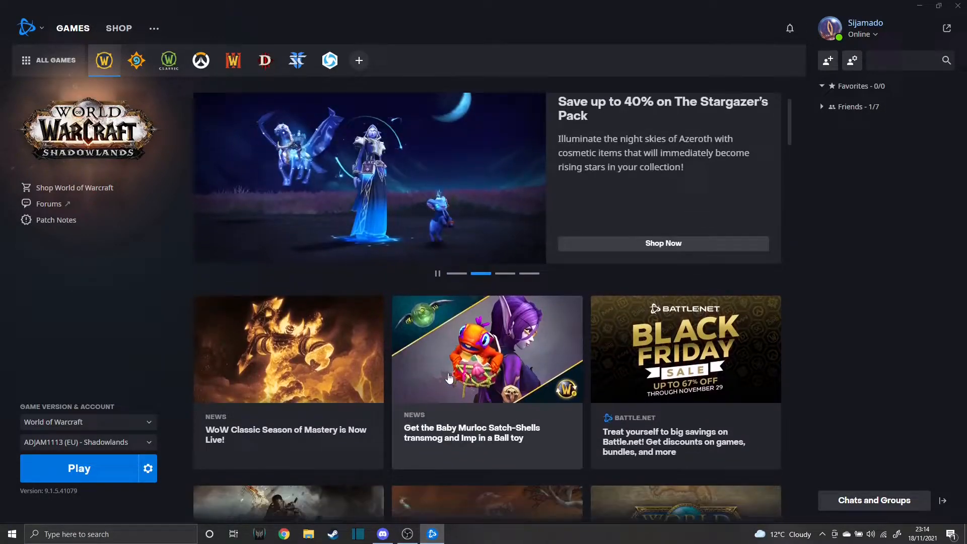
Go to the Shop and reach the Sunwarmed Furline mount page priced £19.00.
scroll(down, 3)
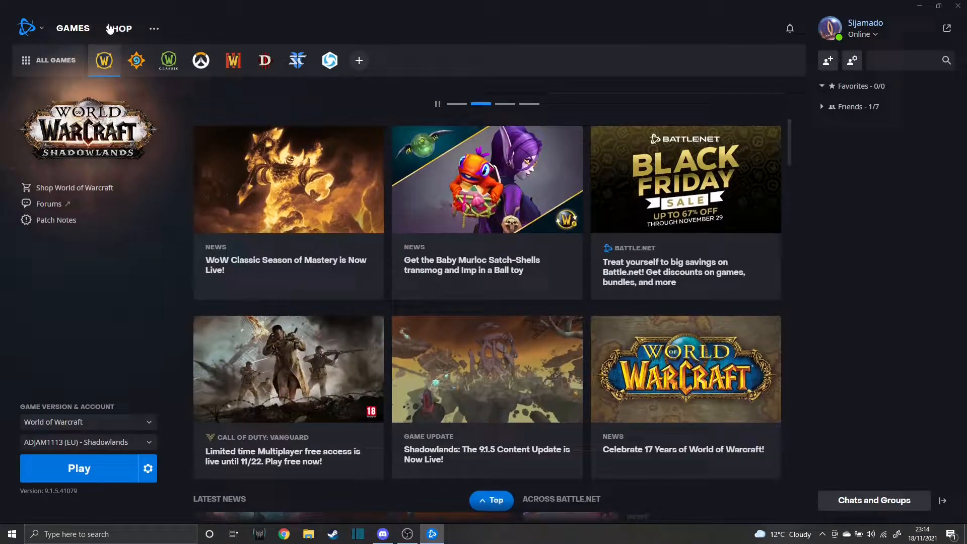
click(120, 29)
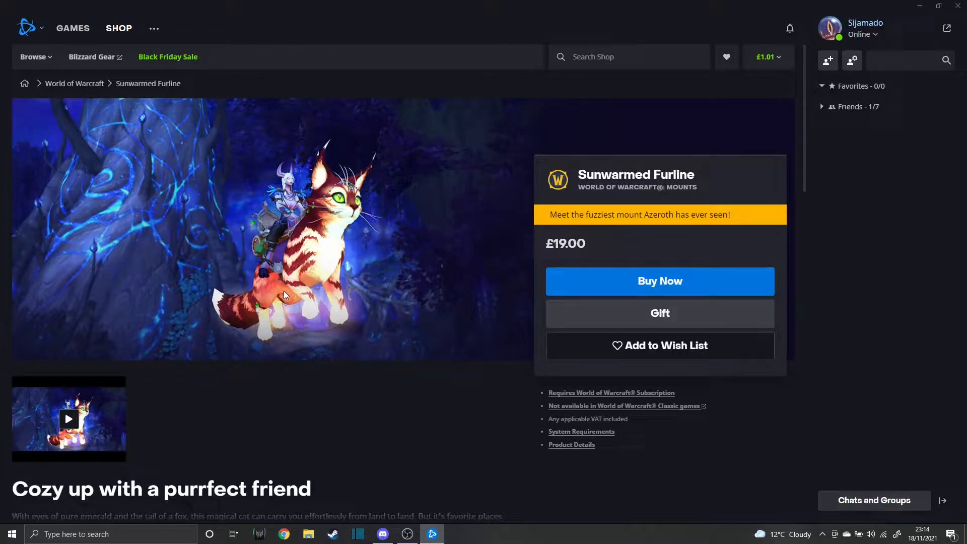
mouse_move(296, 303)
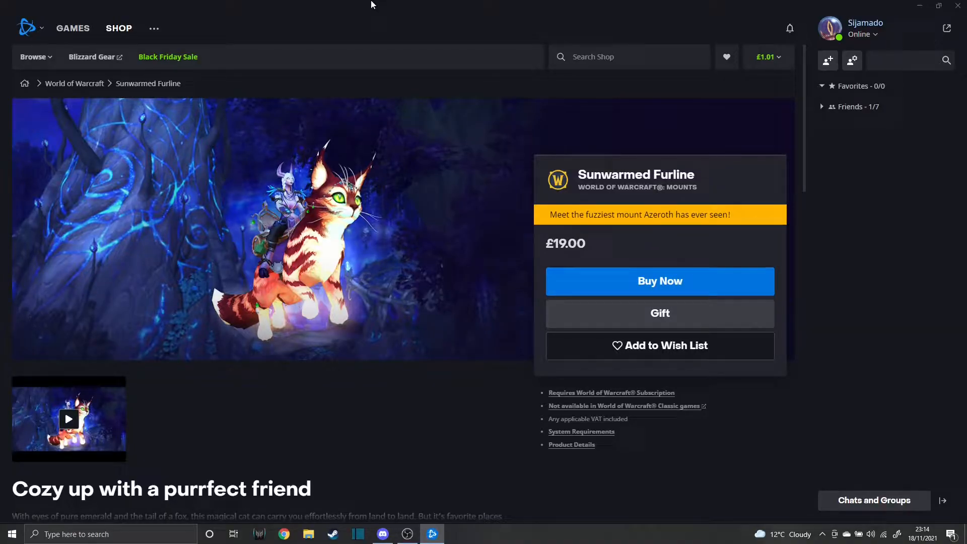
mouse_move(281, 4)
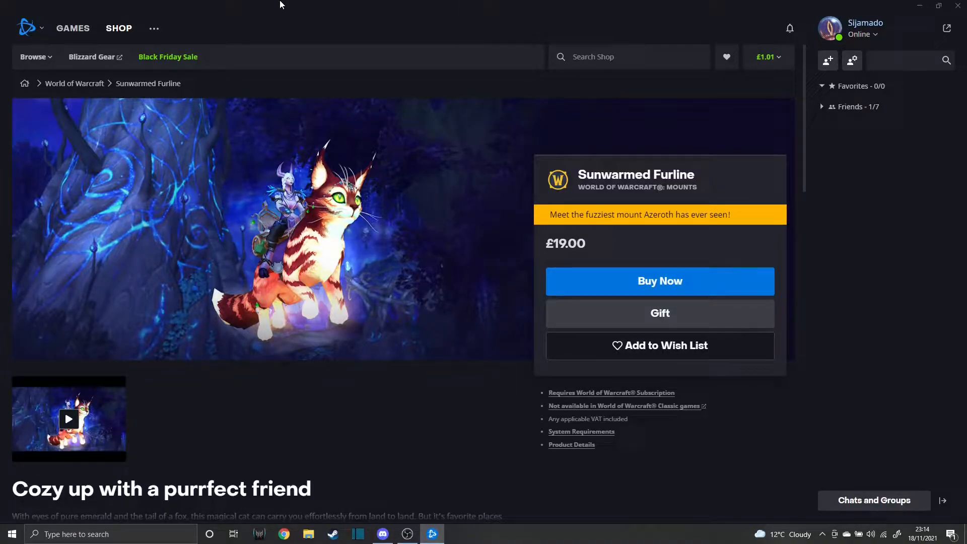
mouse_move(75, 89)
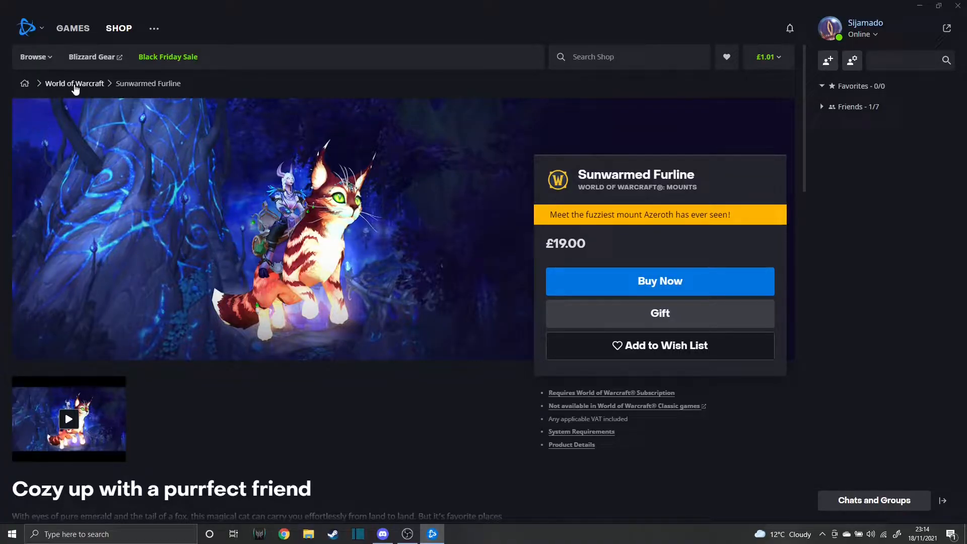
Return to the World of Warcraft catalogue and scroll to the Transmogs section with Celestial Observer's Ensemble.
click(73, 83)
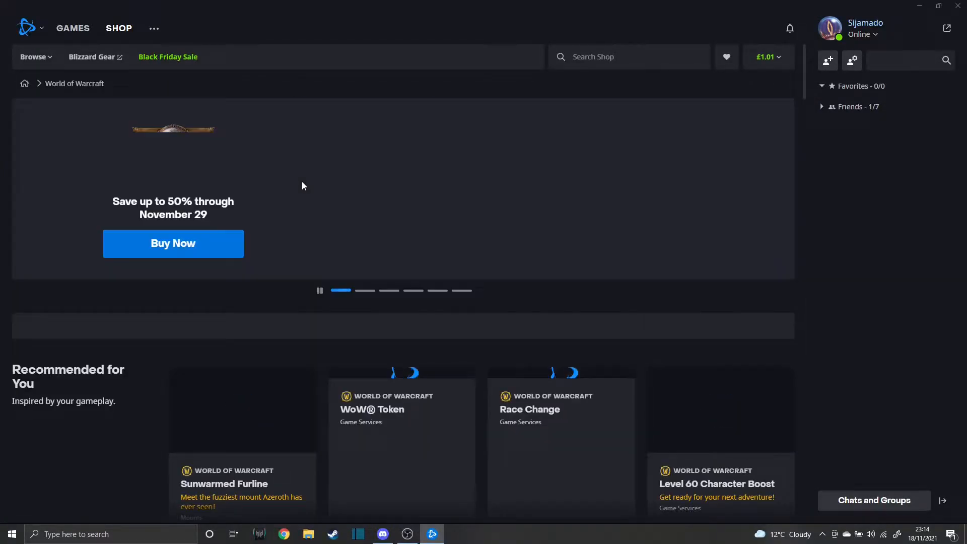
scroll(down, 3)
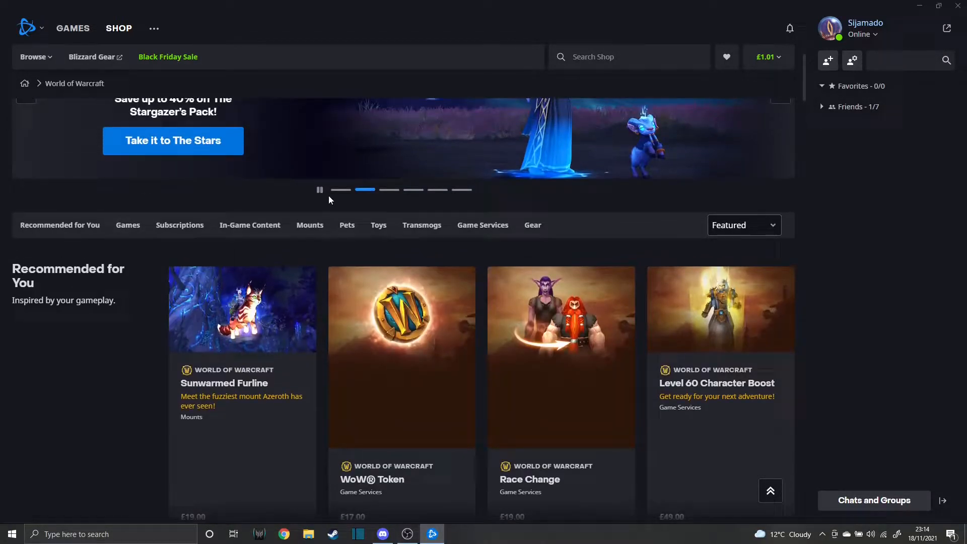
scroll(down, 3)
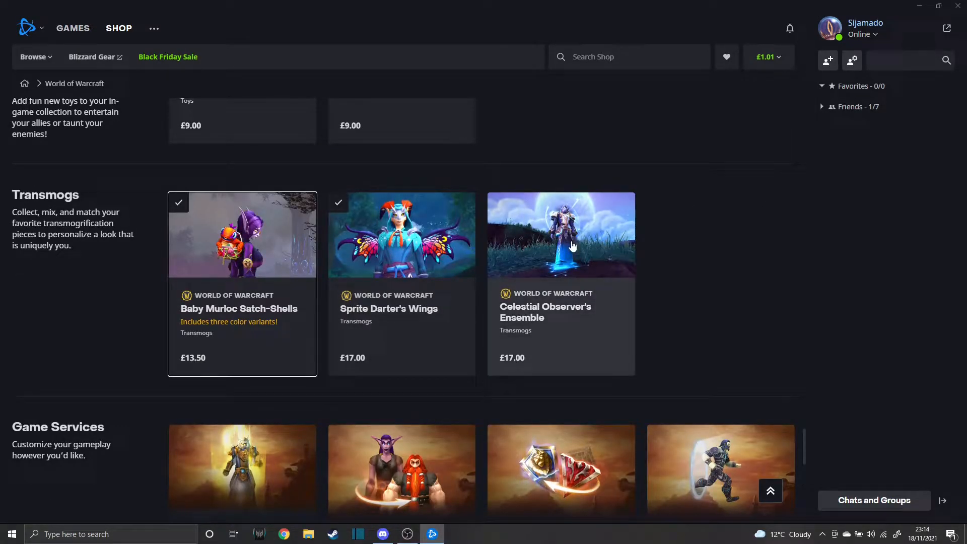
mouse_move(243, 276)
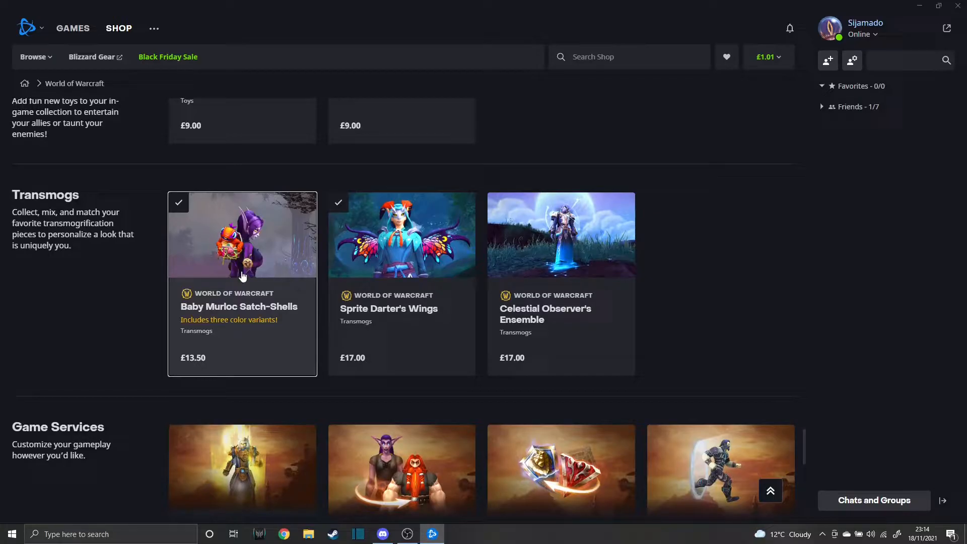
mouse_move(554, 316)
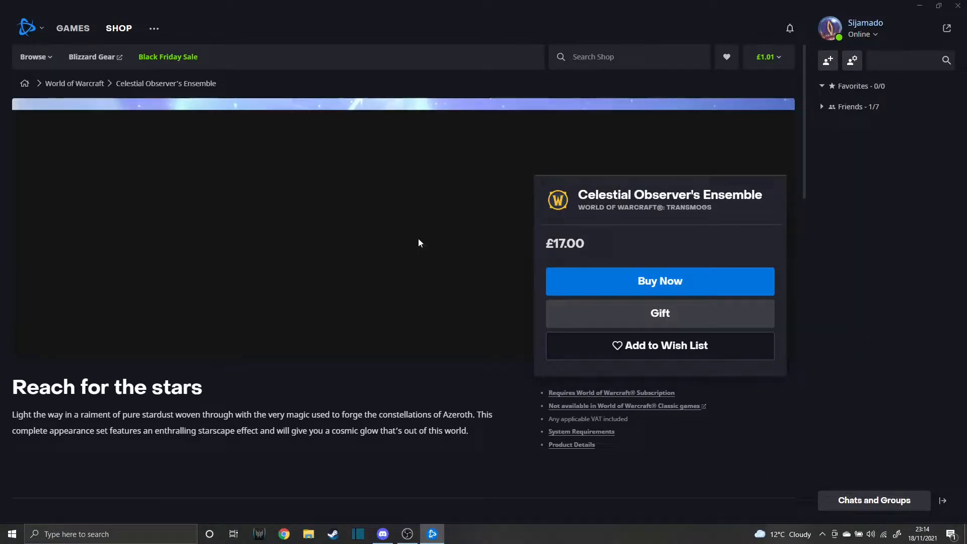
Read through the Celestial Observer's Ensemble product page.
scroll(down, 3)
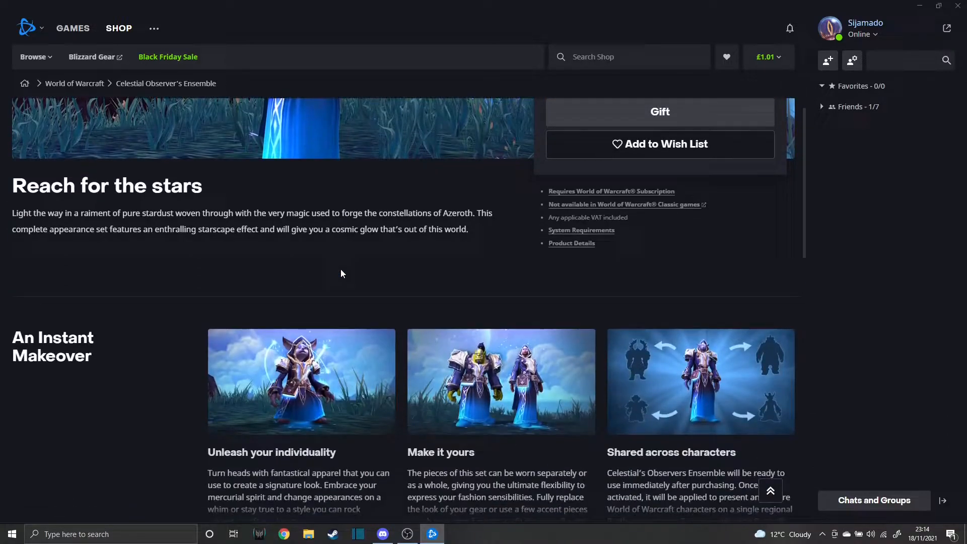
scroll(down, 3)
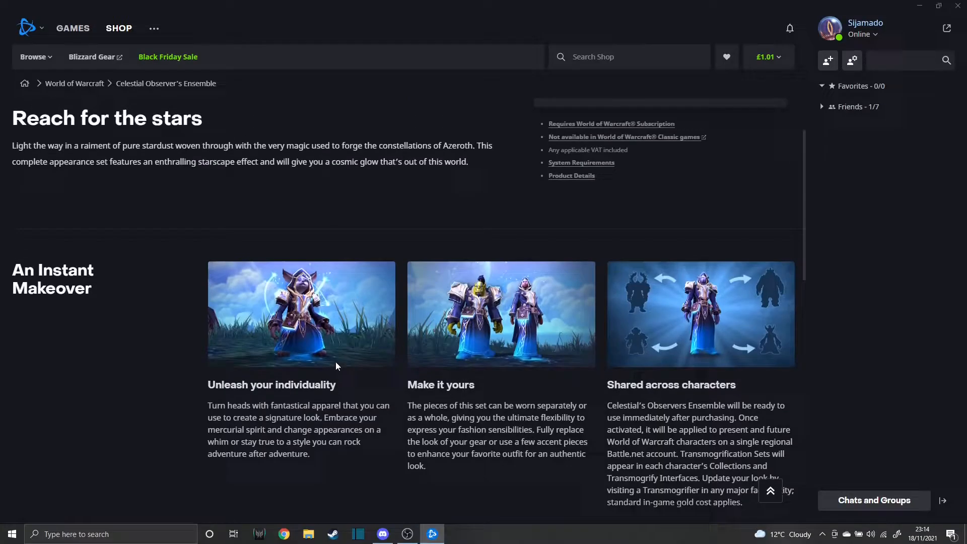
scroll(up, 3)
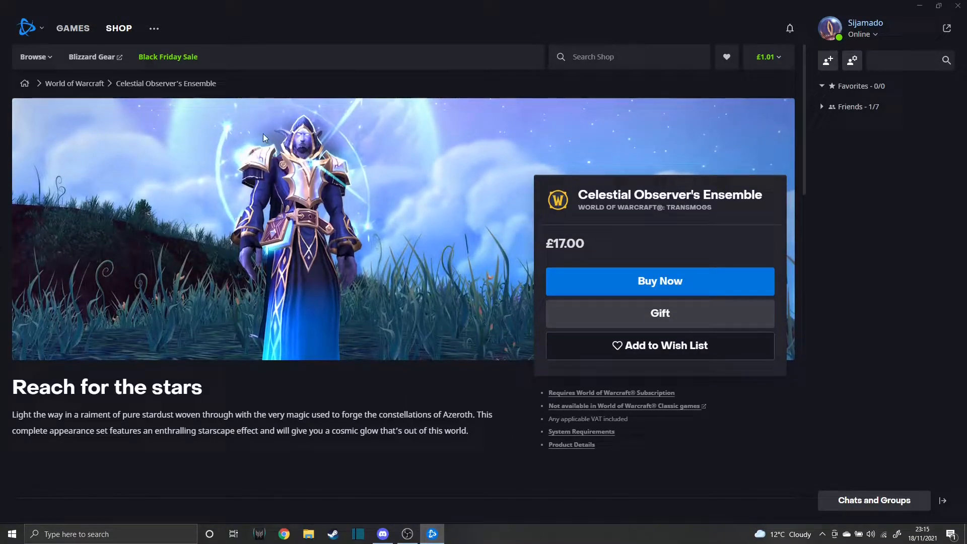
mouse_move(364, 132)
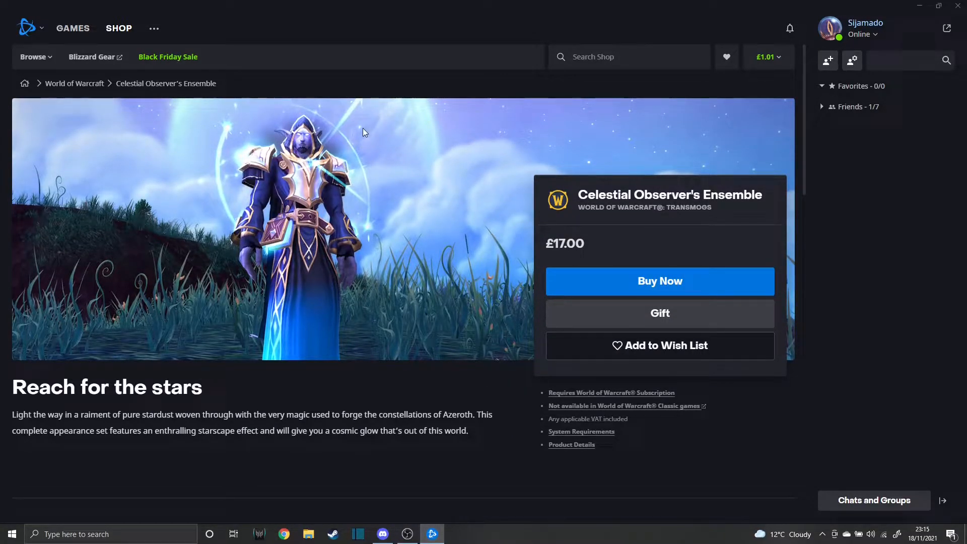
scroll(down, 3)
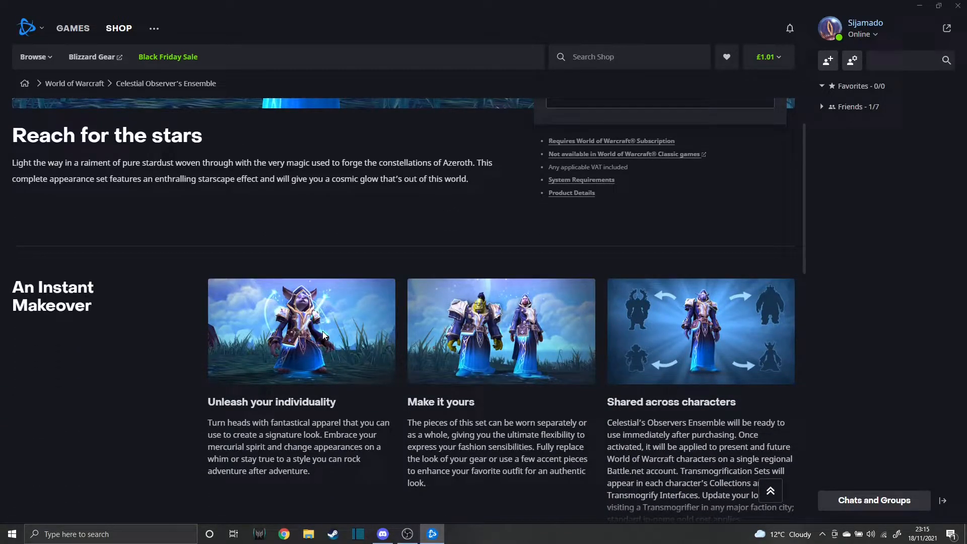
scroll(up, 3)
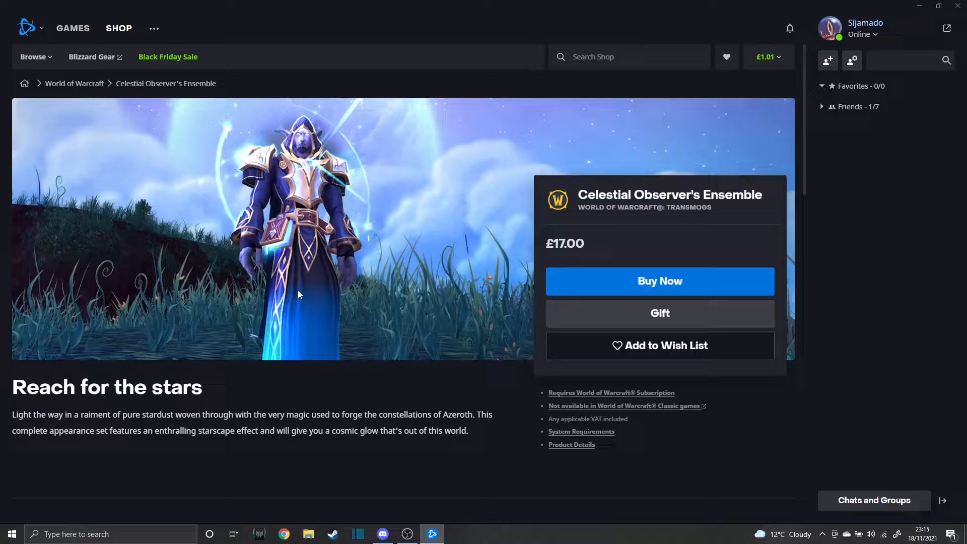
mouse_move(340, 111)
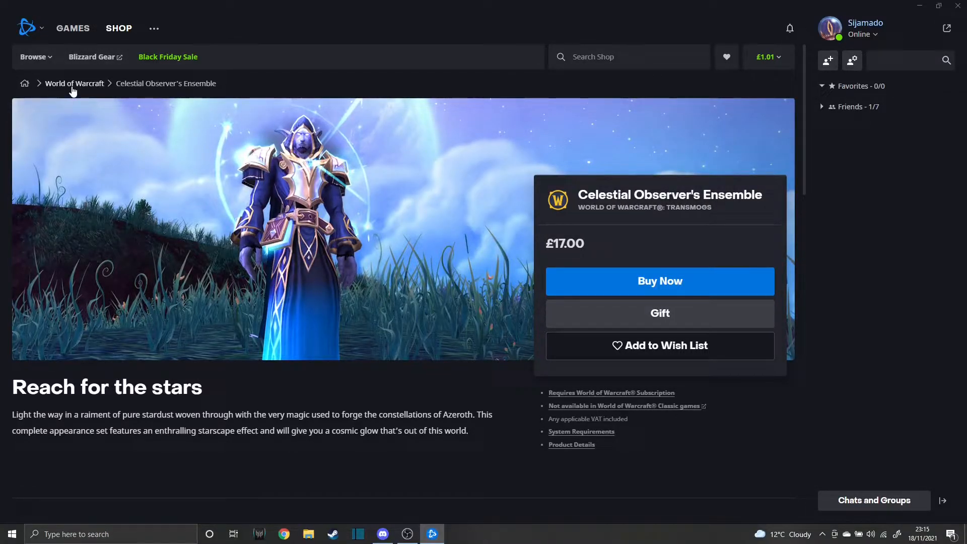
Leave the listing via the World of Warcraft breadcrumb and go to the WoW game page.
click(74, 82)
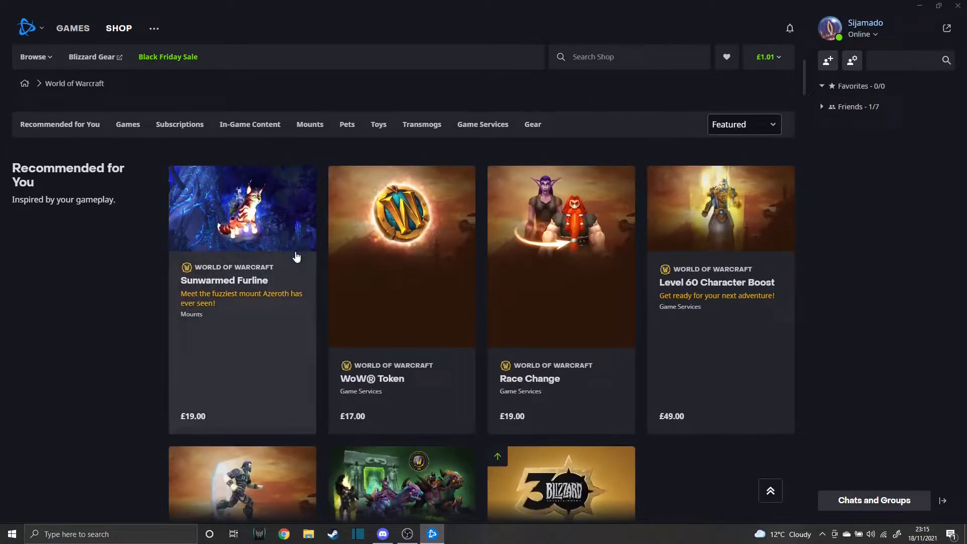
click(72, 28)
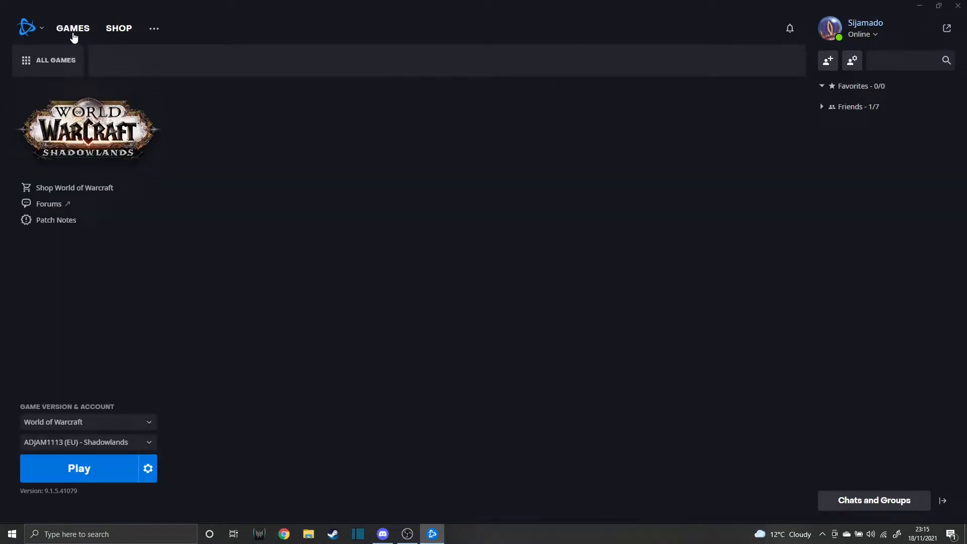
Read the Baby Murloc Satch-Shells 6-Month Subscription article through its text and video.
click(73, 28)
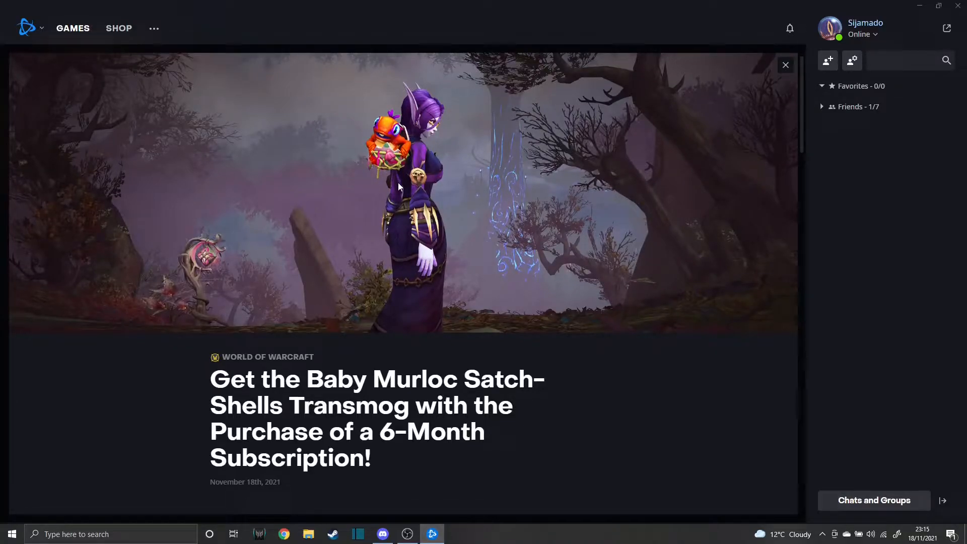
scroll(down, 3)
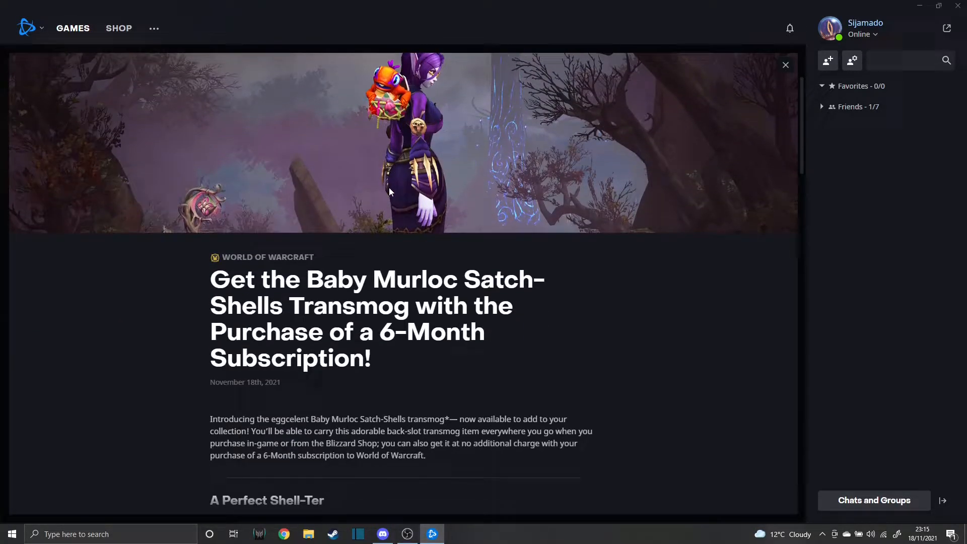
scroll(down, 3)
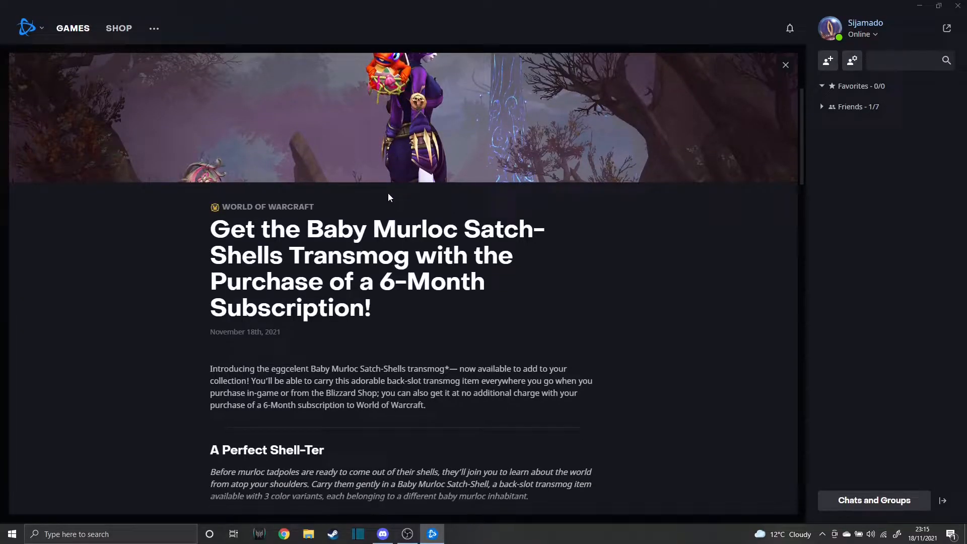
scroll(down, 3)
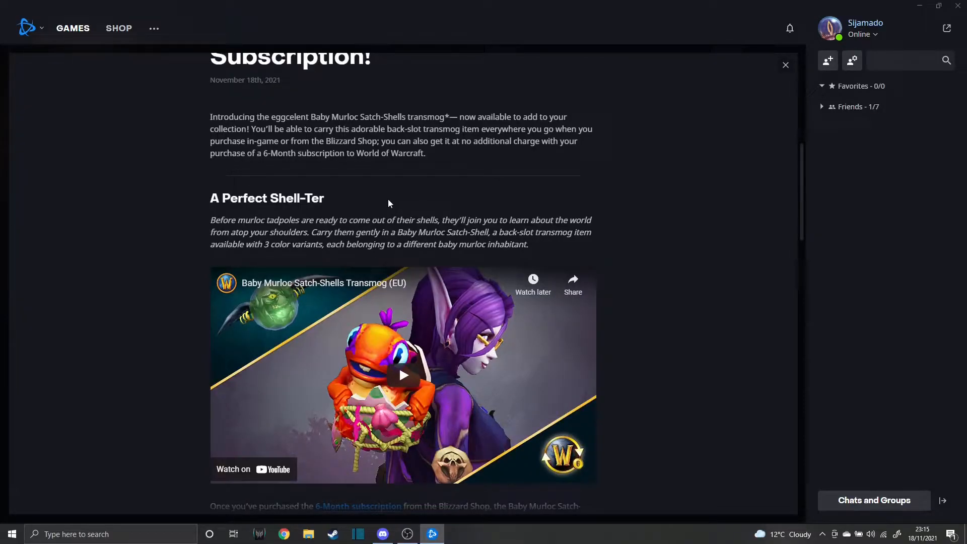
scroll(down, 3)
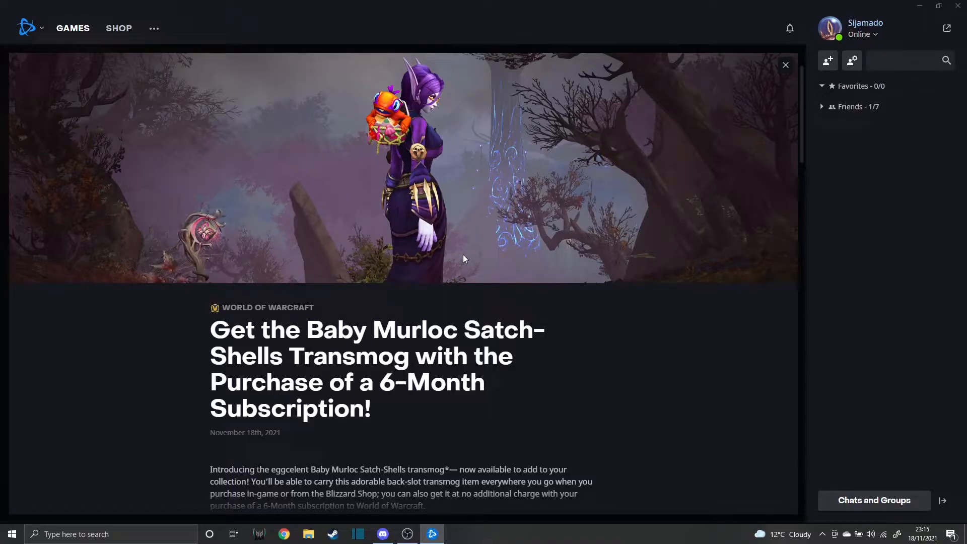
mouse_move(484, 164)
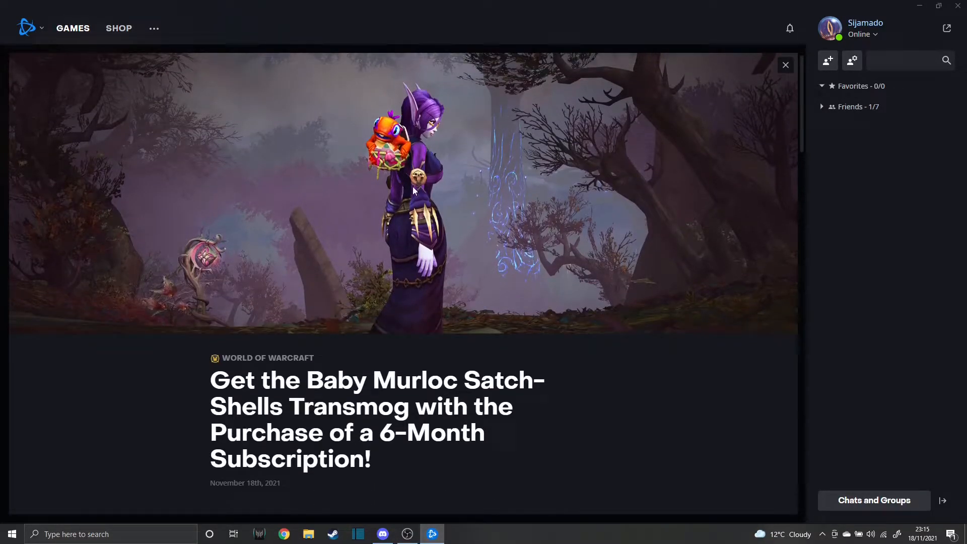
mouse_move(407, 169)
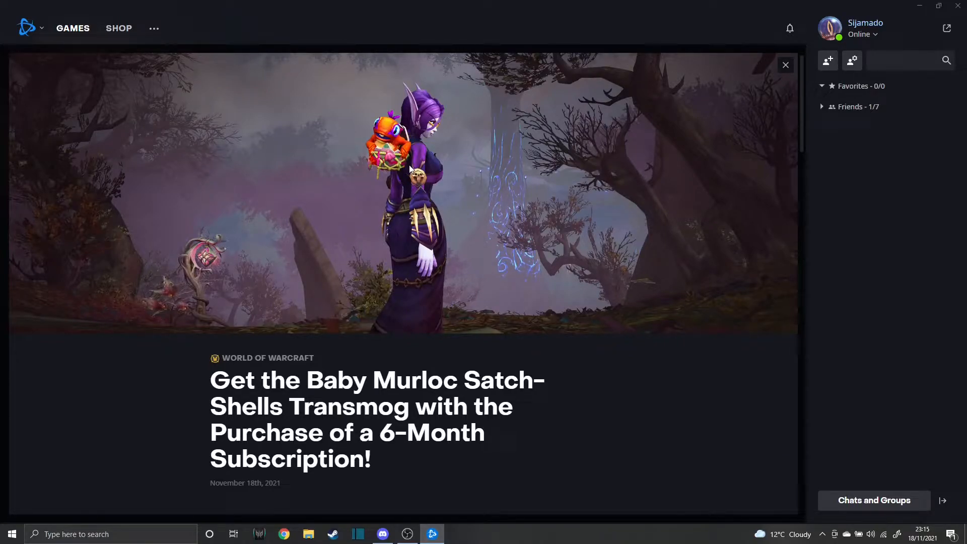
Close the Baby Murloc article, landing back on the WoW game page with the Stargazer's Pack promotion.
click(72, 28)
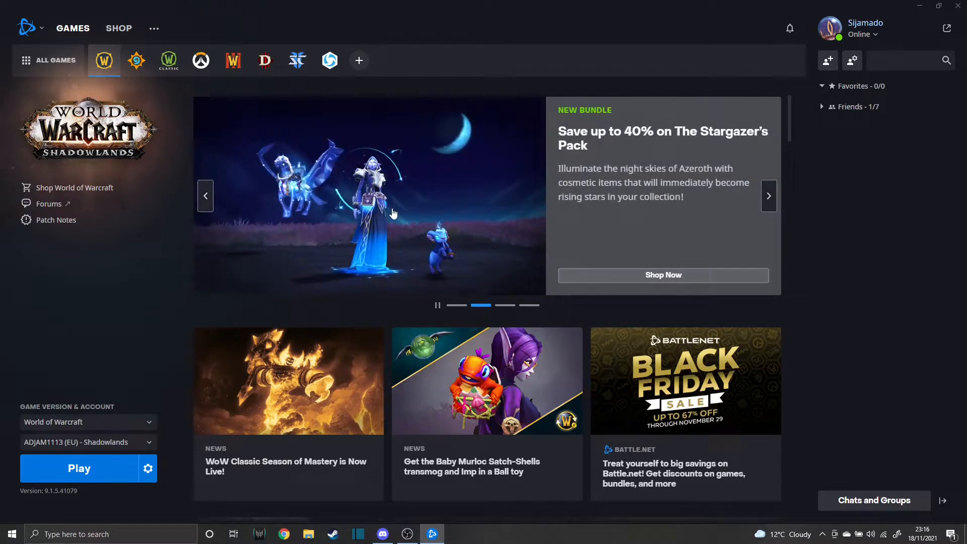
mouse_move(468, 263)
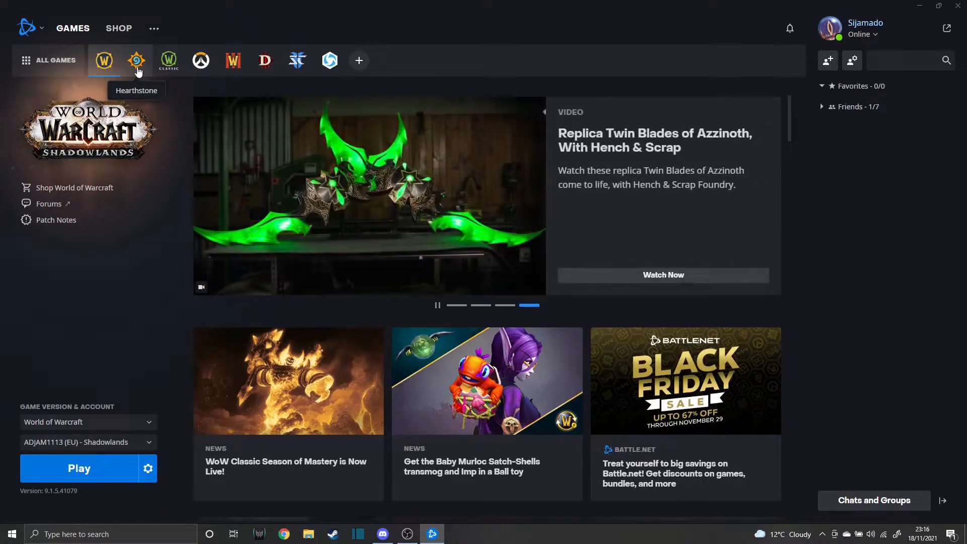
In the in-game Shop's Transmogs, preview the purchased Baby Murloc Satch-Shells.
click(78, 468)
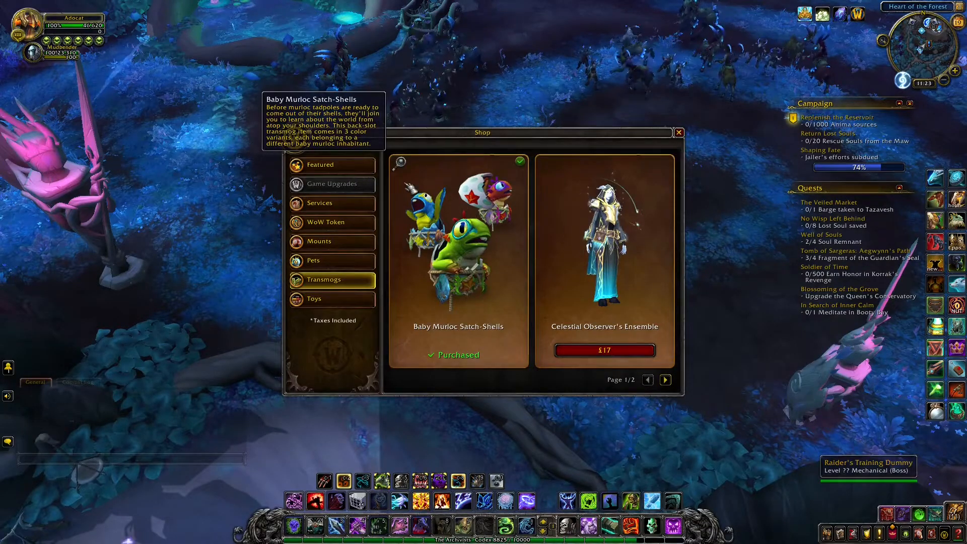
click(604, 240)
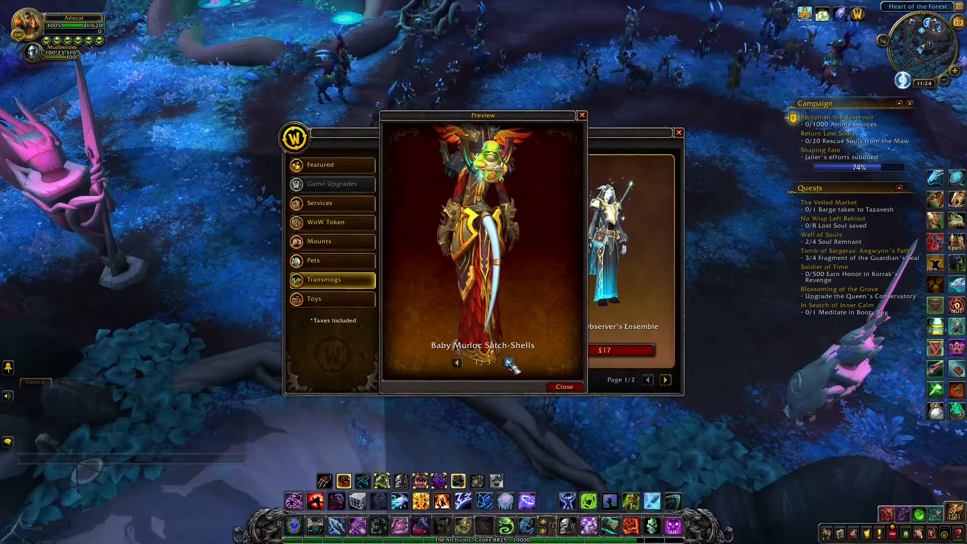
Cycle through the second and third Baby Murloc colour variants, then close the preview.
click(507, 362)
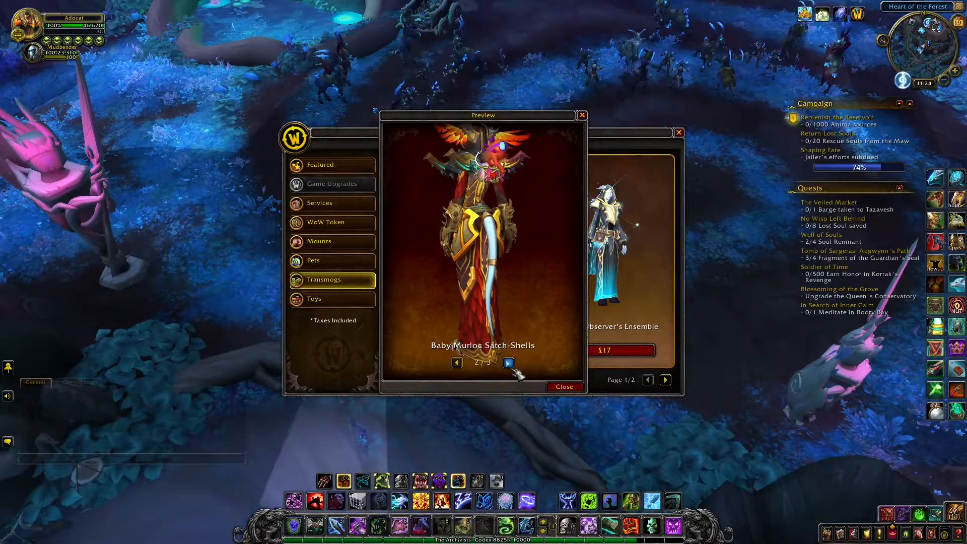
click(507, 363)
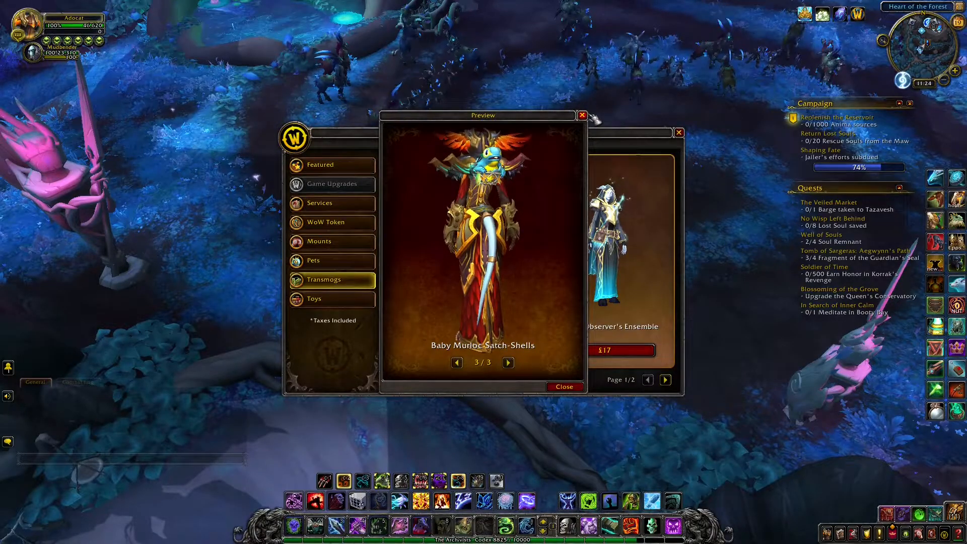
click(332, 241)
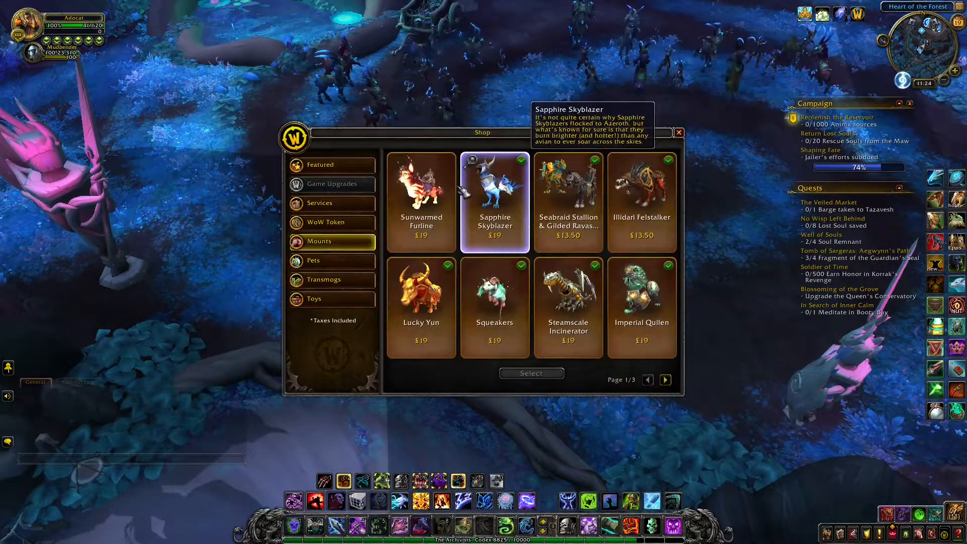
Preview the Sunwarmed Furline mount from the Mounts category.
click(421, 185)
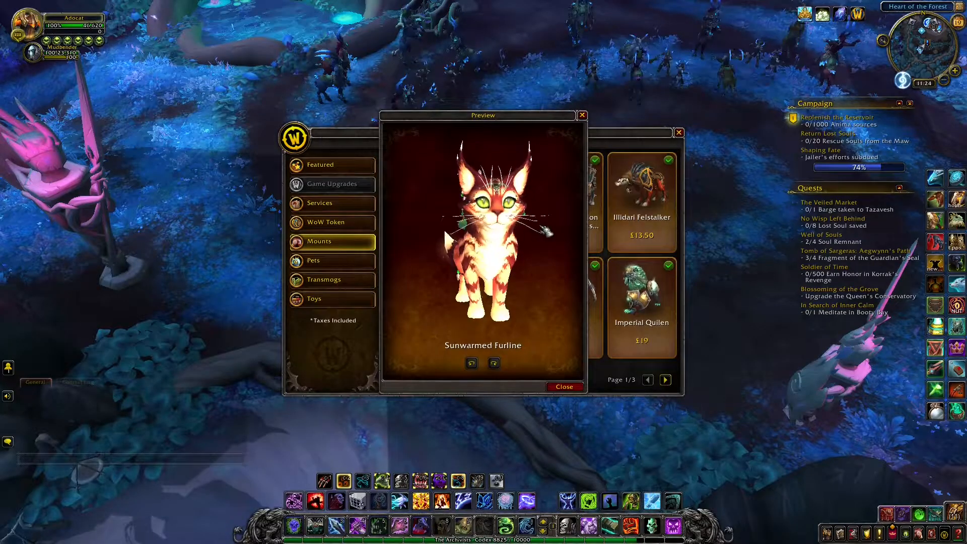